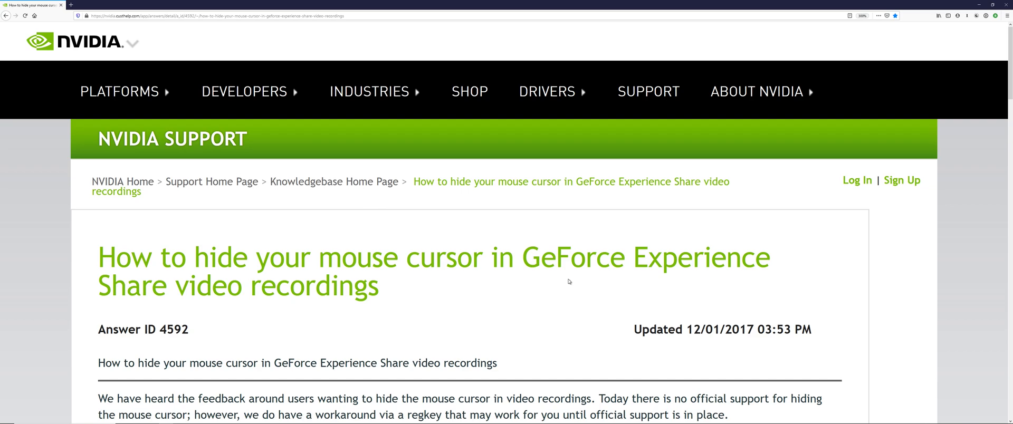
mouse_move(742, 340)
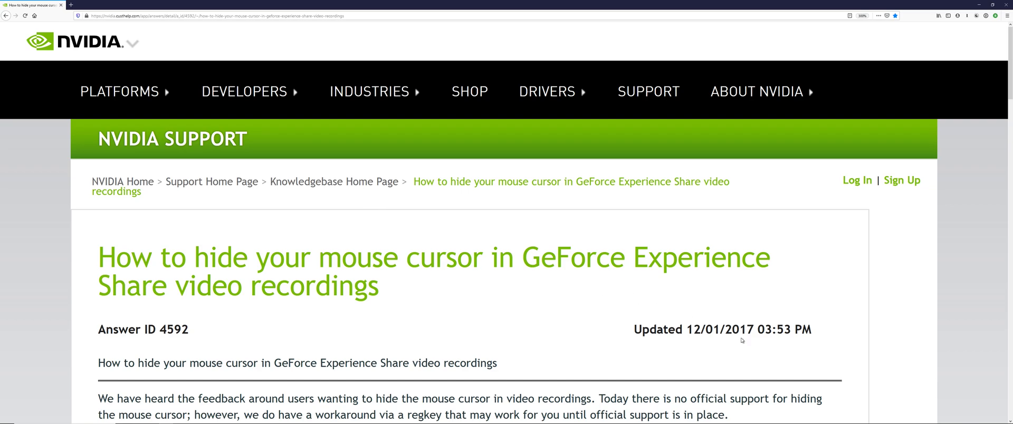
mouse_move(624, 305)
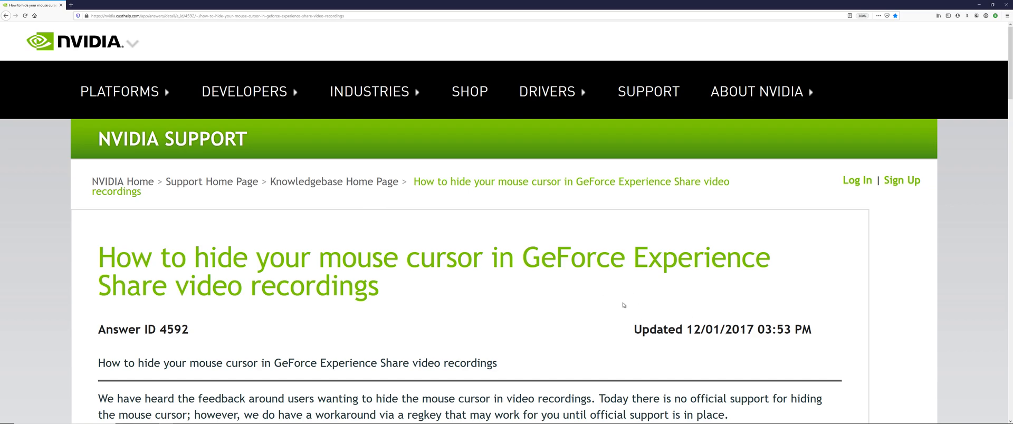
mouse_move(593, 285)
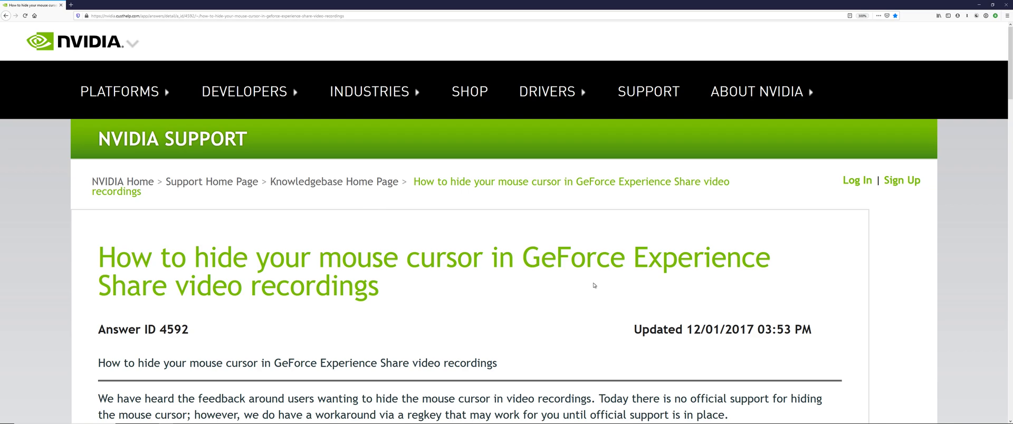
mouse_move(582, 276)
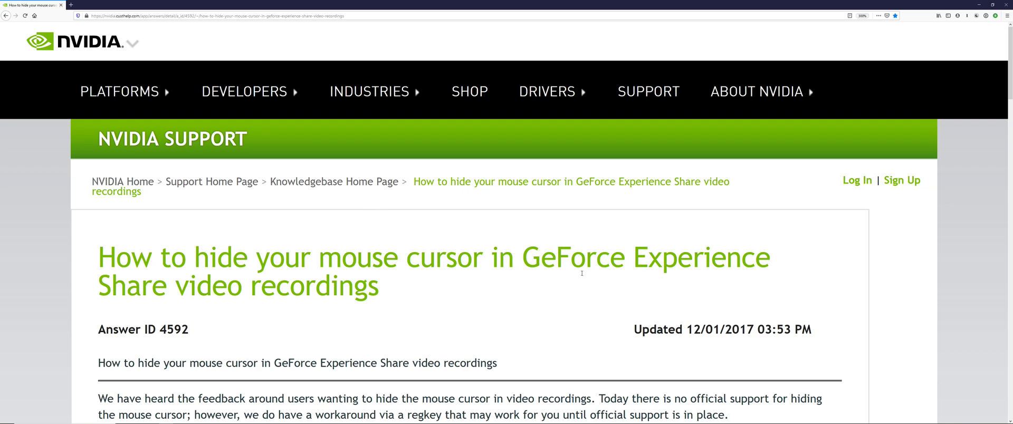
mouse_move(388, 206)
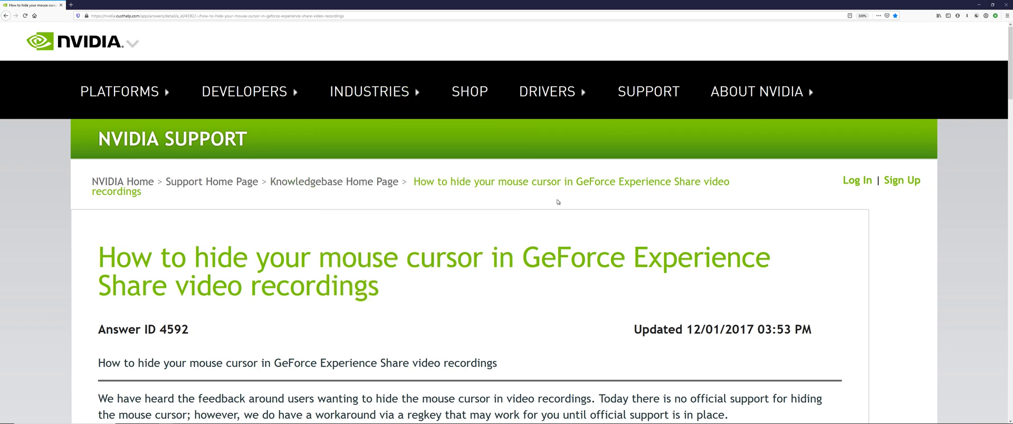
Step: Expand HKEY_LOCAL_MACHINE and its SYSTEM branch in the Registry Editor tree
left_click(370, 91)
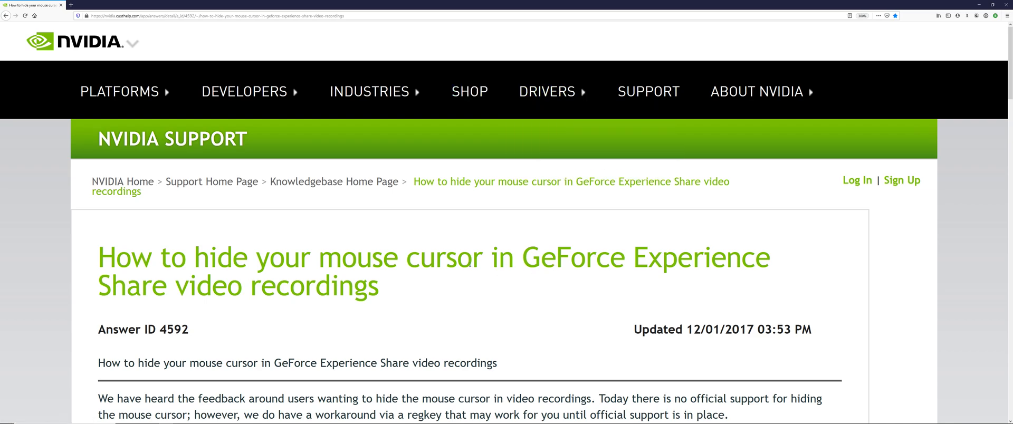
mouse_move(433, 282)
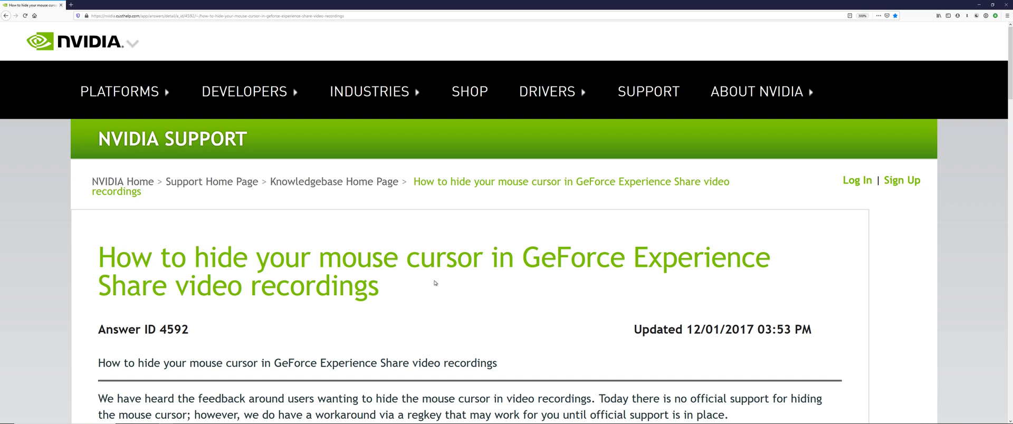
mouse_move(399, 220)
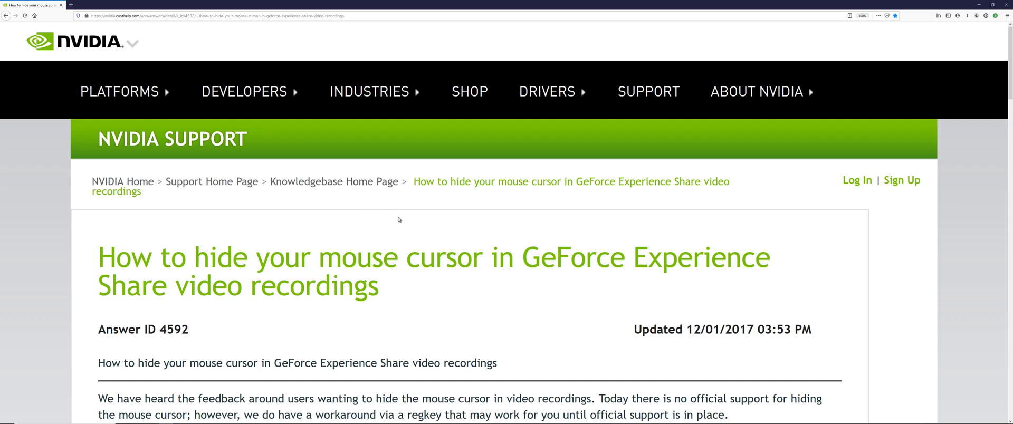
mouse_move(357, 233)
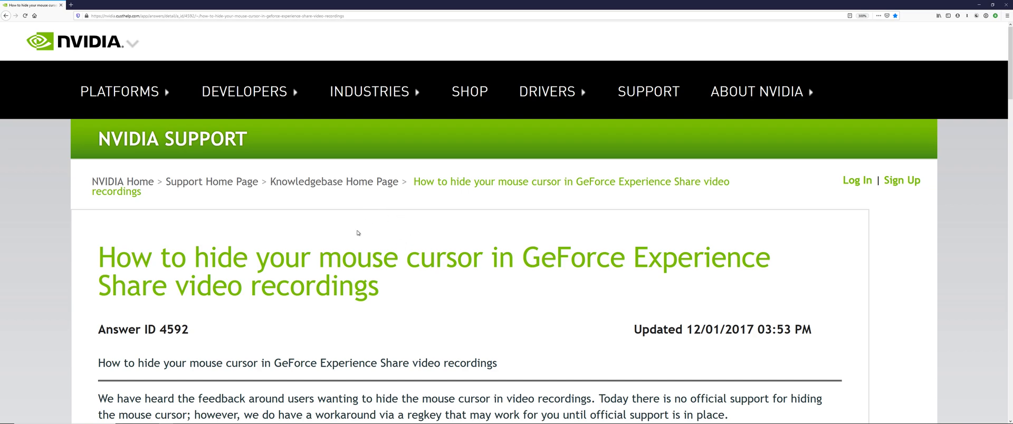
scroll("down", 3)
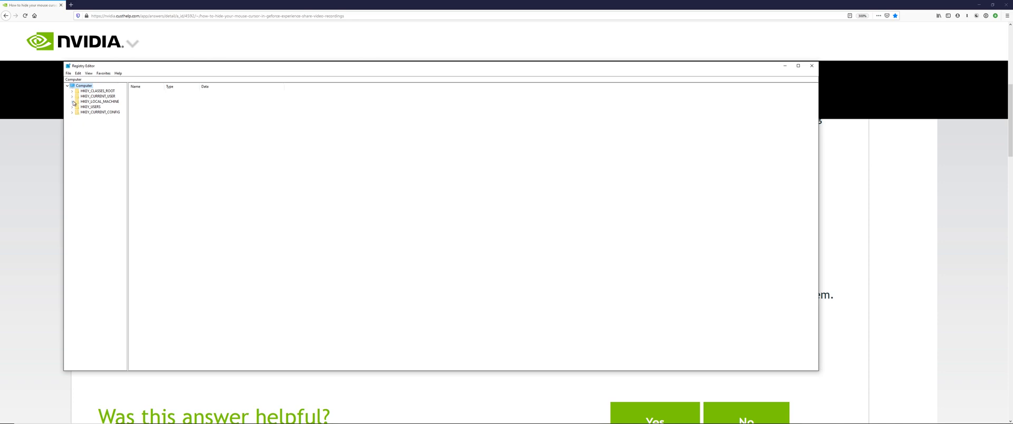
left_click(73, 101)
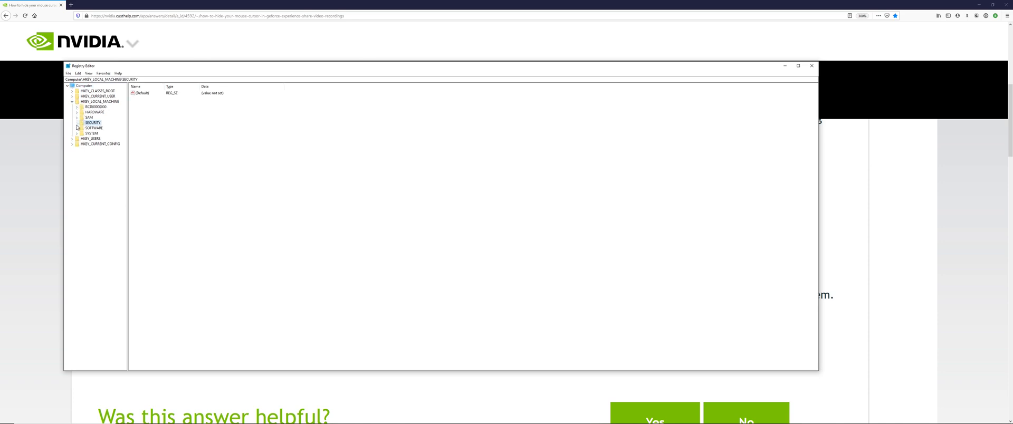
left_click(77, 133)
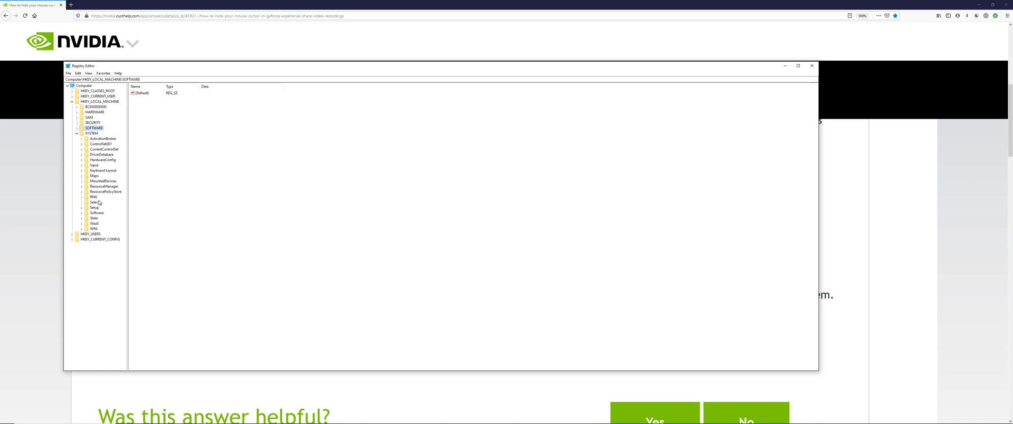
left_click(94, 202)
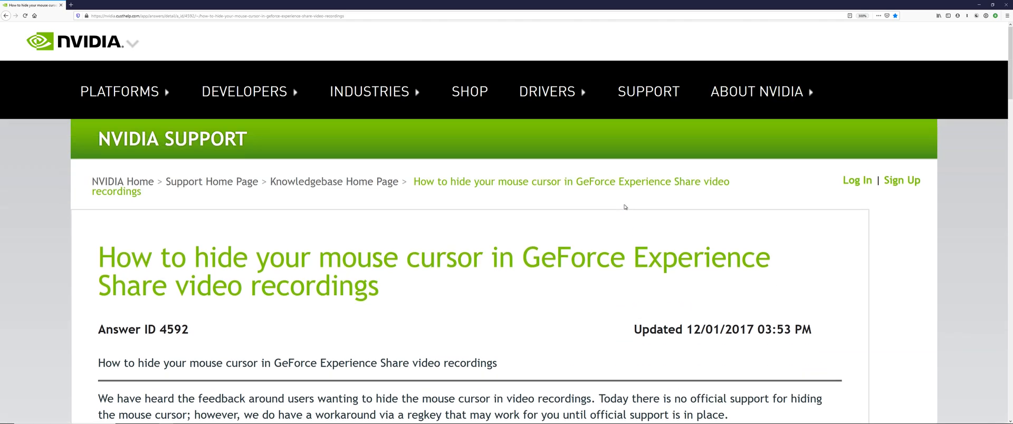
Step: Bring up link options for ShadowPlayCursorCaptureEnable.reg to save it from the NVIDIA article
scroll("down", 3)
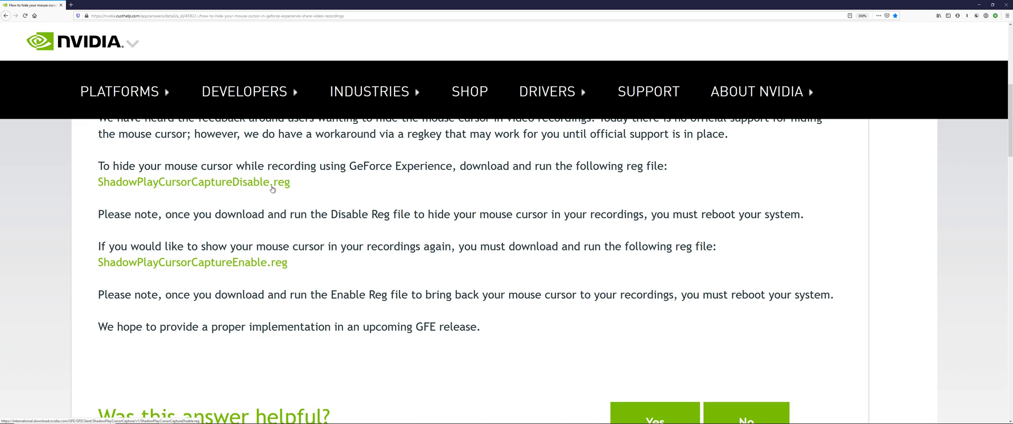
mouse_move(261, 189)
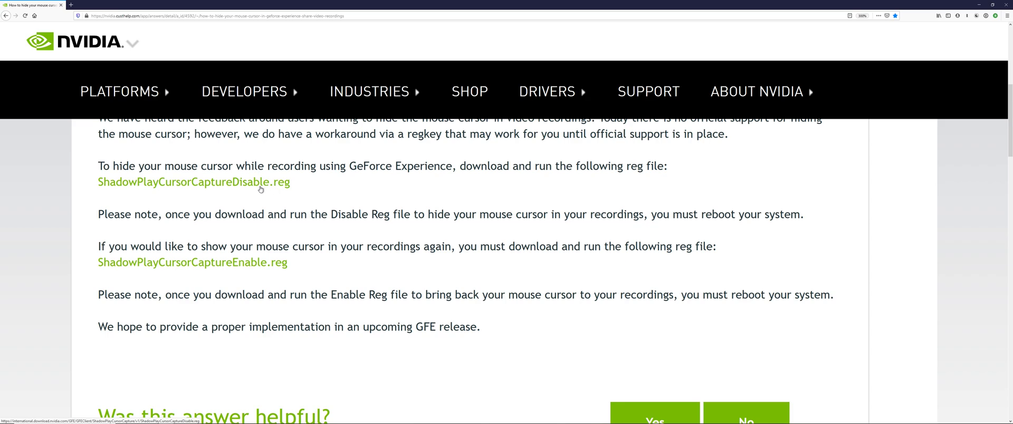
mouse_move(264, 262)
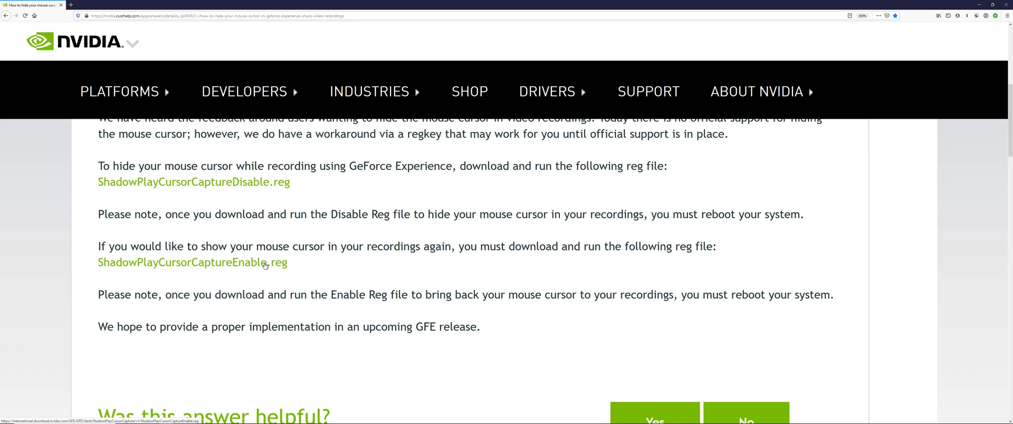
mouse_move(346, 240)
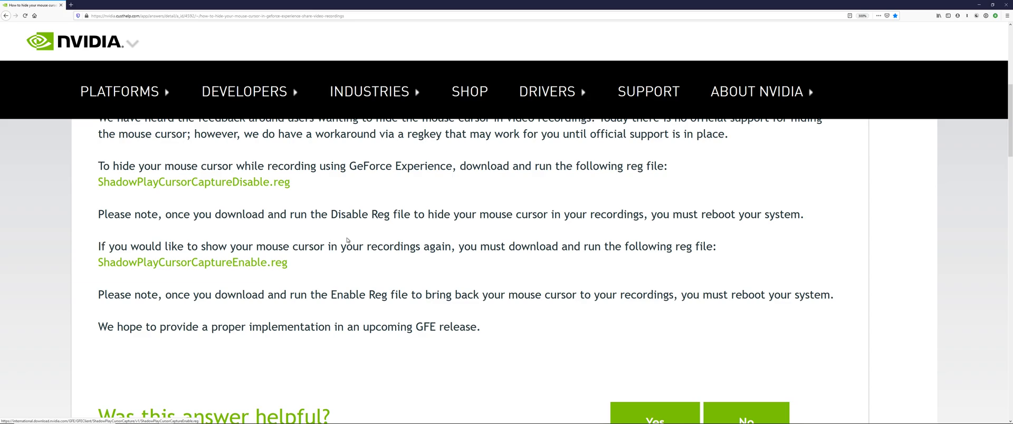
right_click(192, 262)
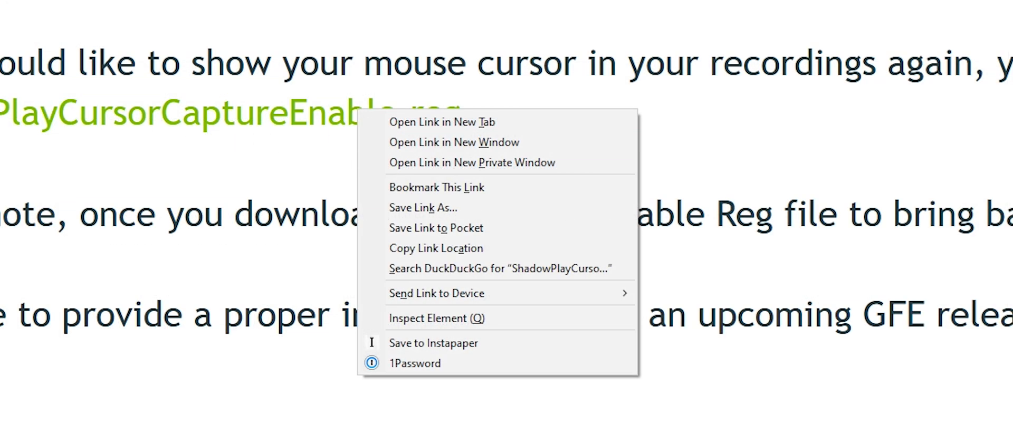
mouse_move(313, 123)
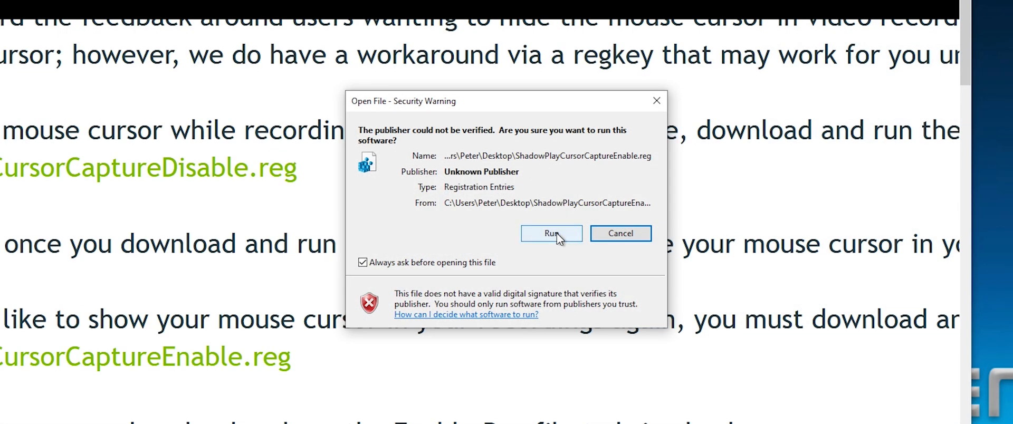
Step: Run the unverified reg file and confirm adding its keys to the registry
left_click(550, 234)
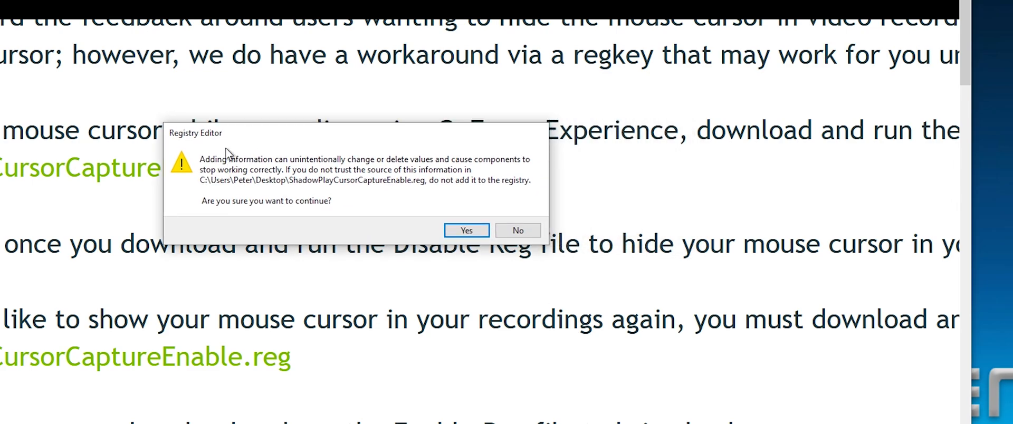
mouse_move(326, 178)
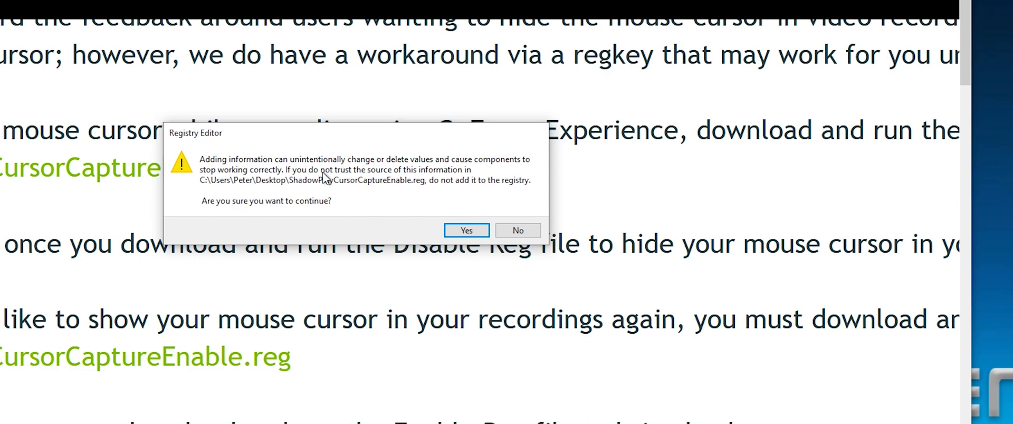
mouse_move(323, 186)
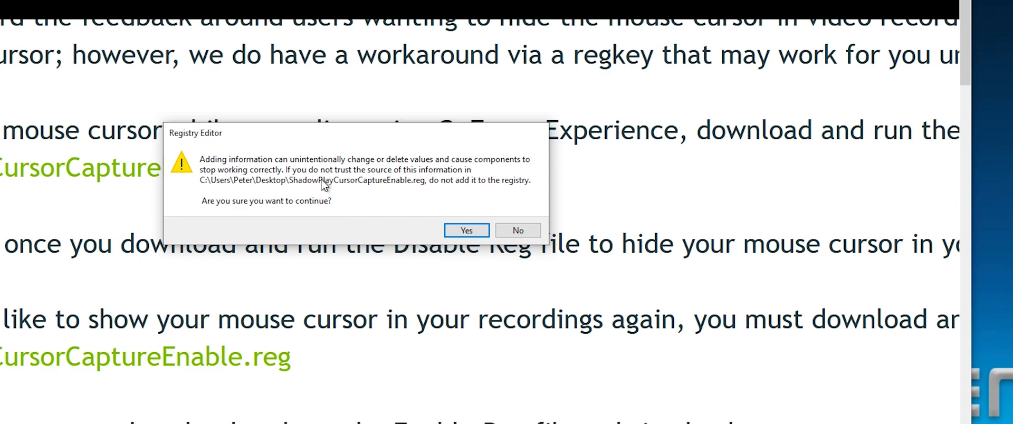
mouse_move(488, 180)
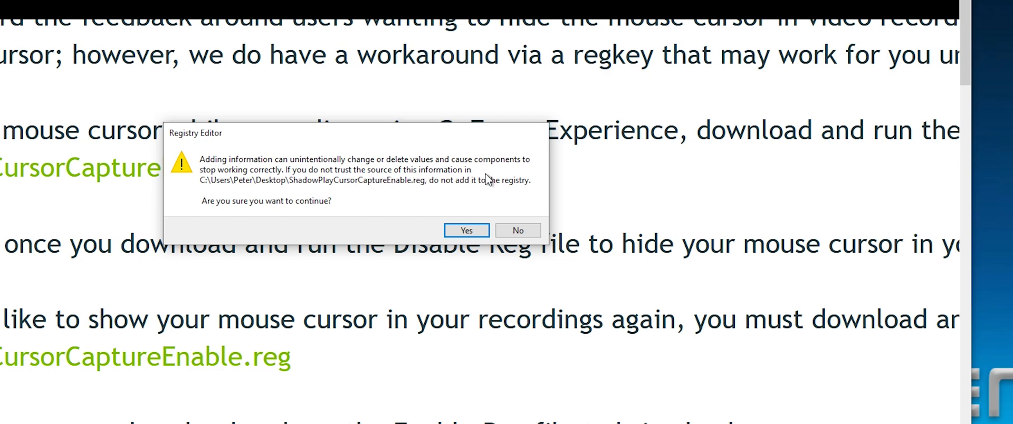
mouse_move(455, 169)
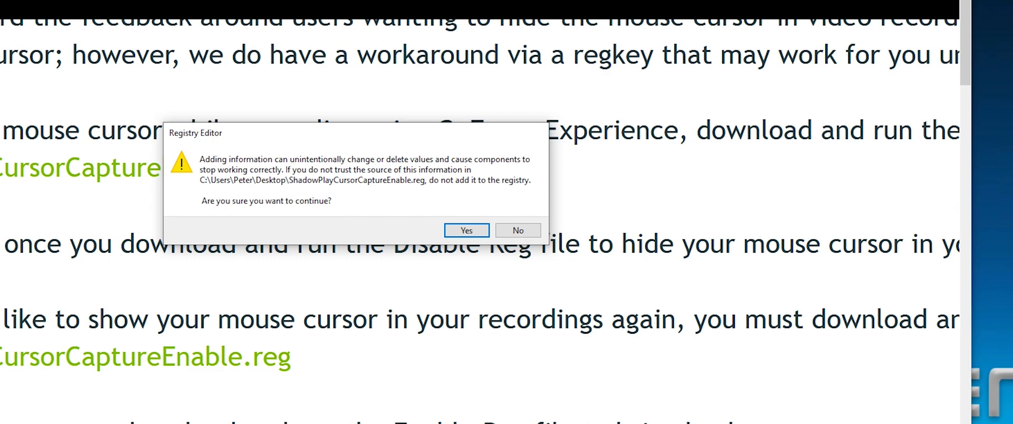
mouse_move(438, 231)
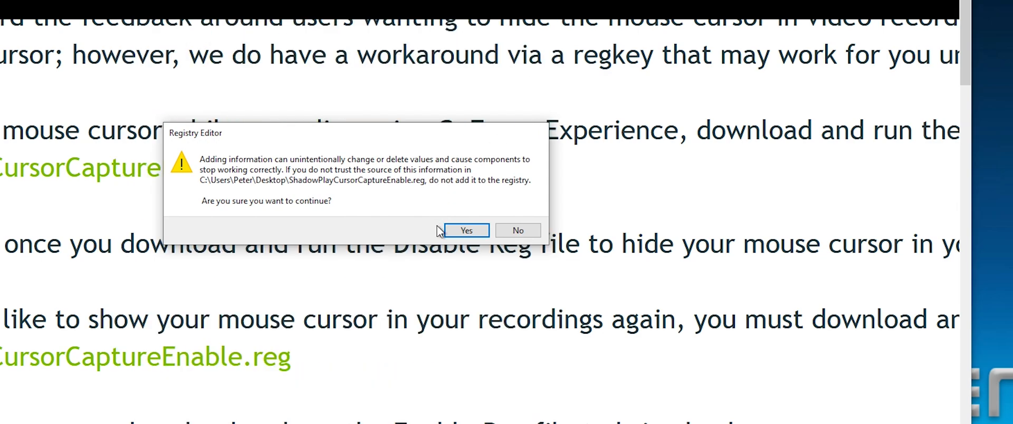
left_click(465, 230)
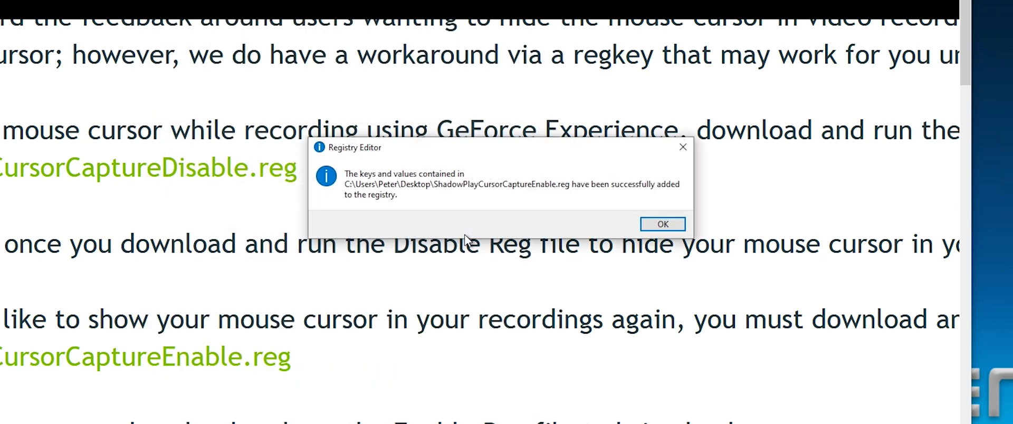
mouse_move(420, 205)
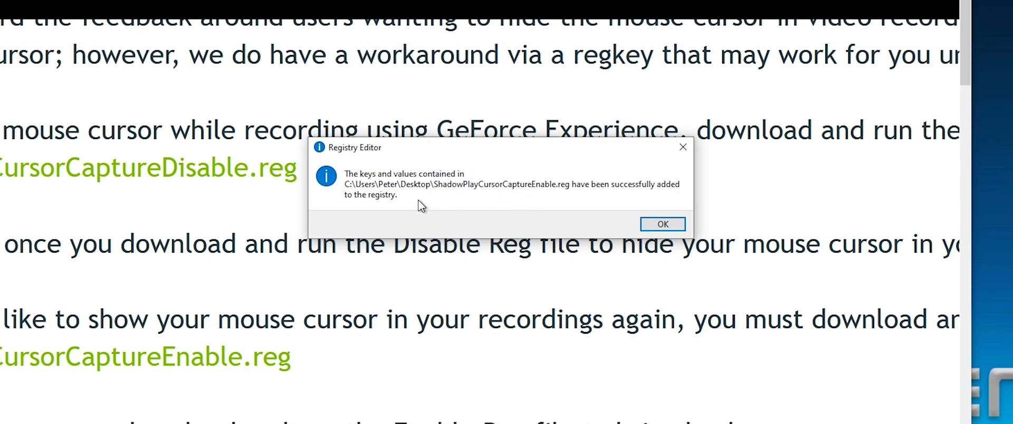
Step: Acknowledge the registry success message, returning to the article with both reg links
left_click(662, 224)
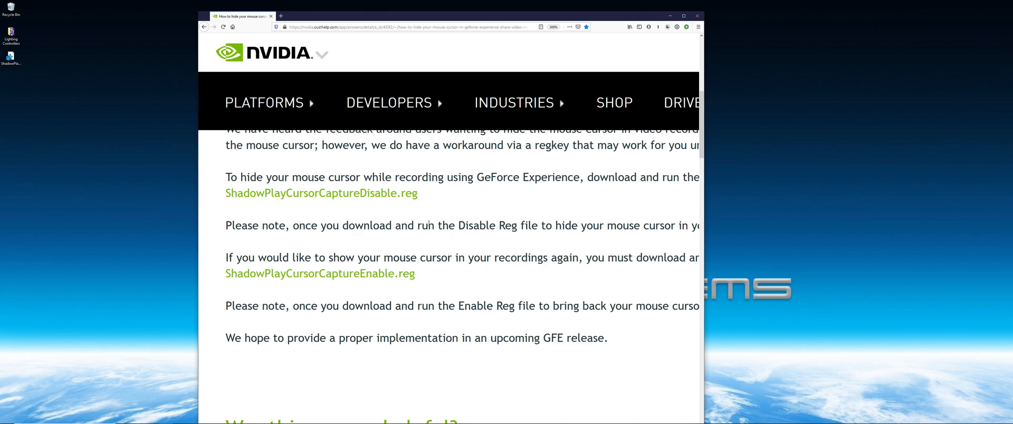
mouse_move(316, 210)
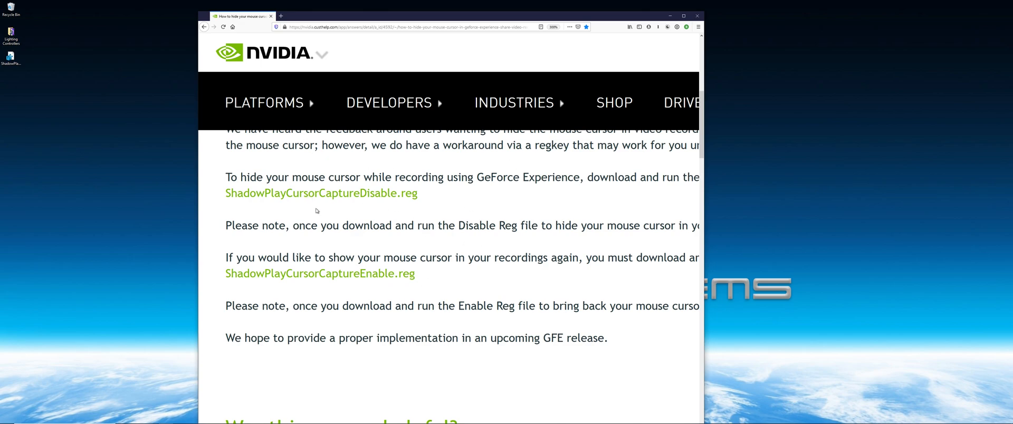